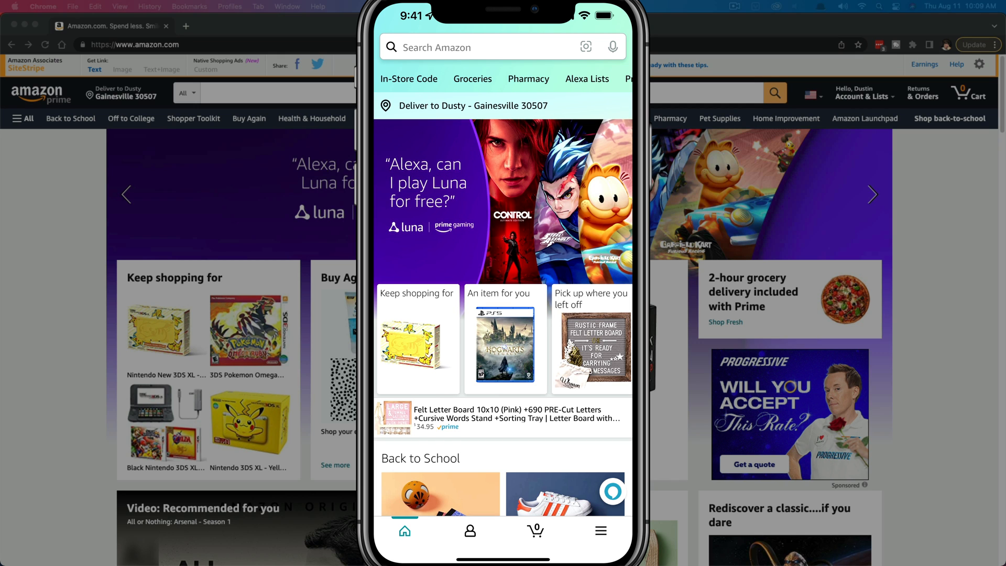
# Show the app's main menu with the Orders, Buy Again, Account and Lists shortcuts.
pyautogui.click(599, 530)
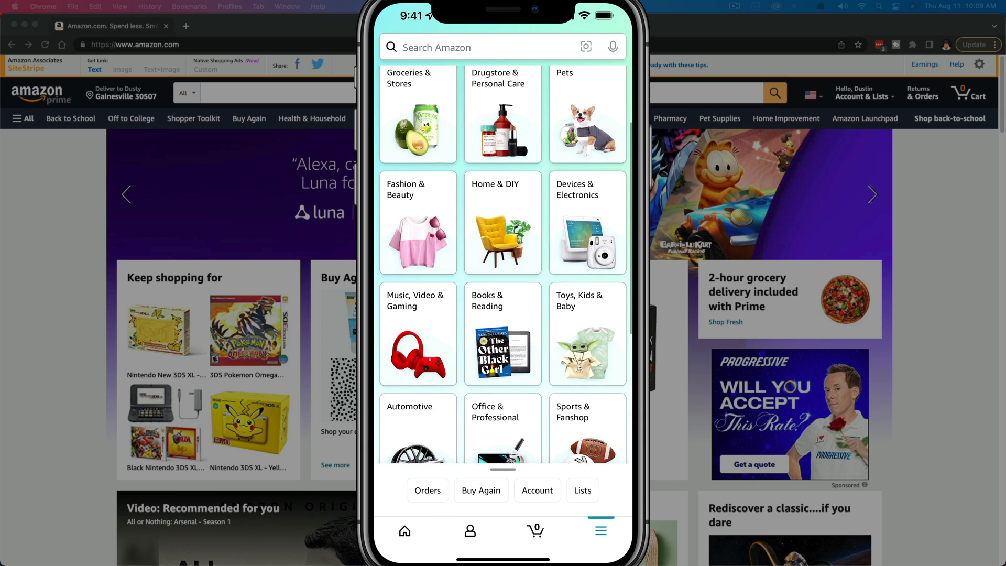
pyautogui.scroll(3)
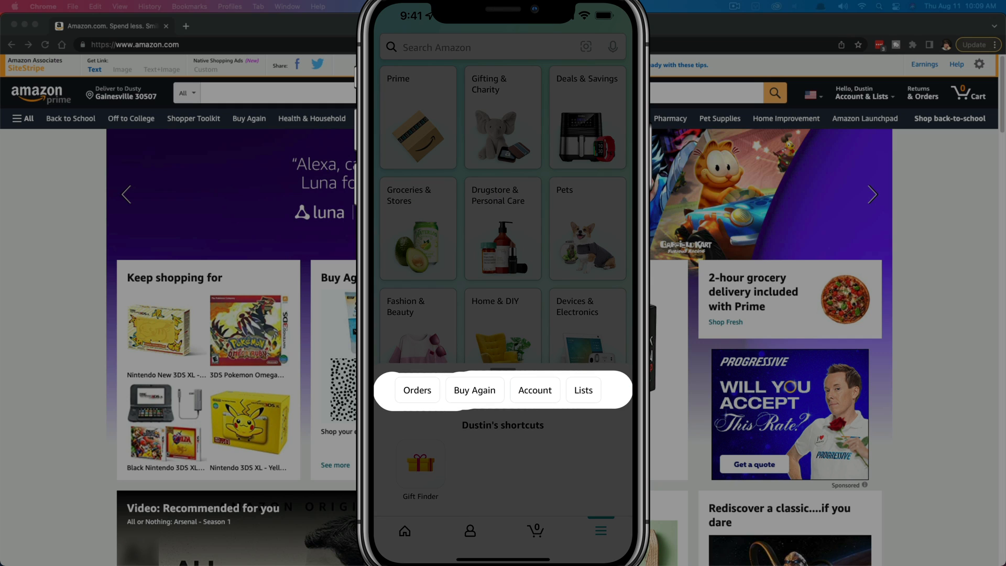
# From past orders, bring up tracking for the July 30 order shipped via DHL Global Mail.
pyautogui.click(416, 390)
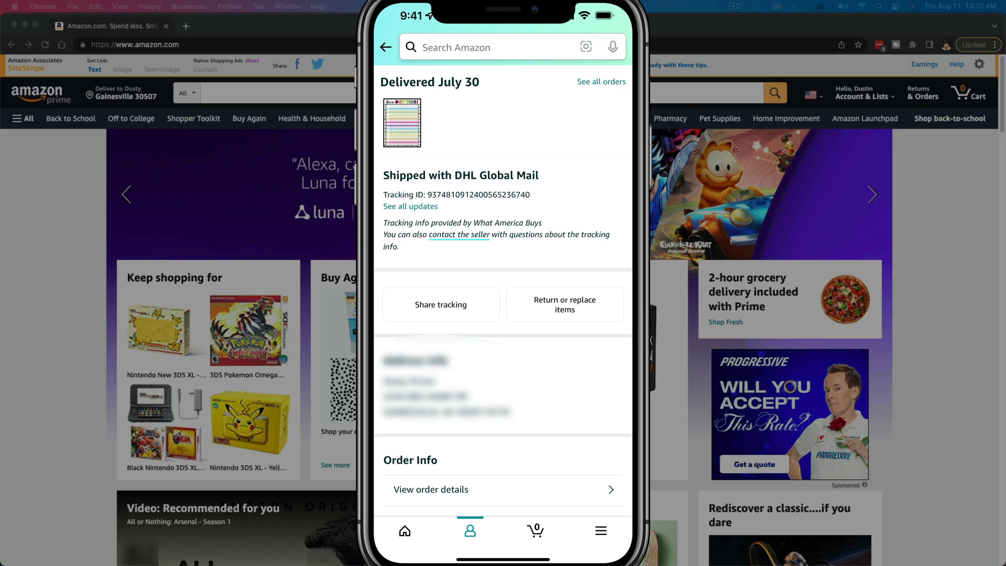
pyautogui.doubleClick(478, 195)
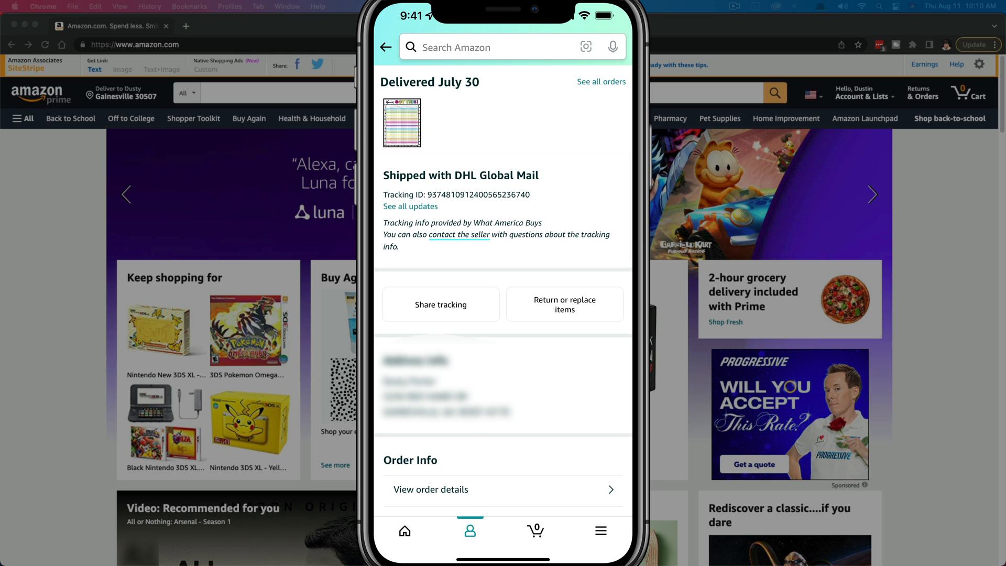
pyautogui.click(410, 206)
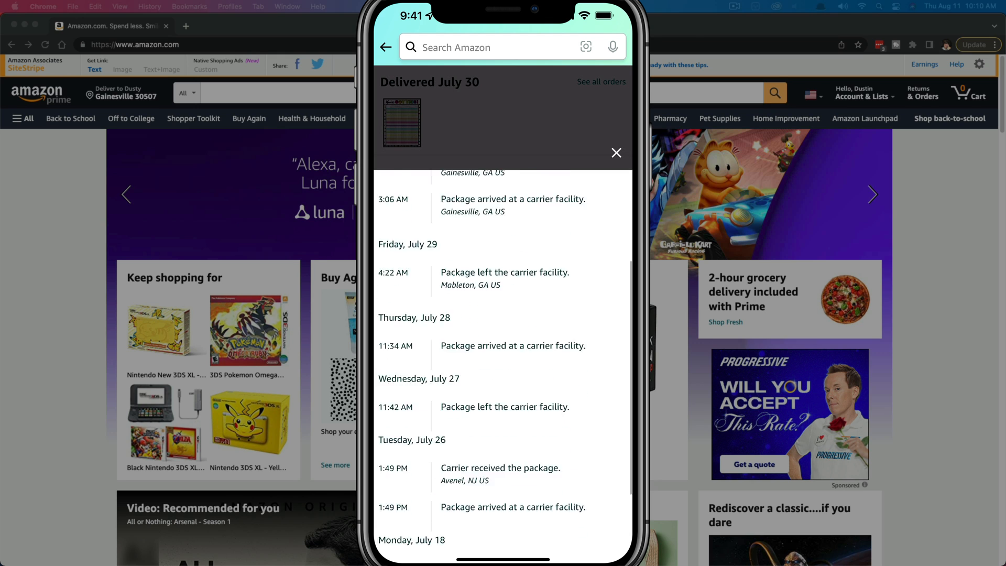
pyautogui.scroll(3)
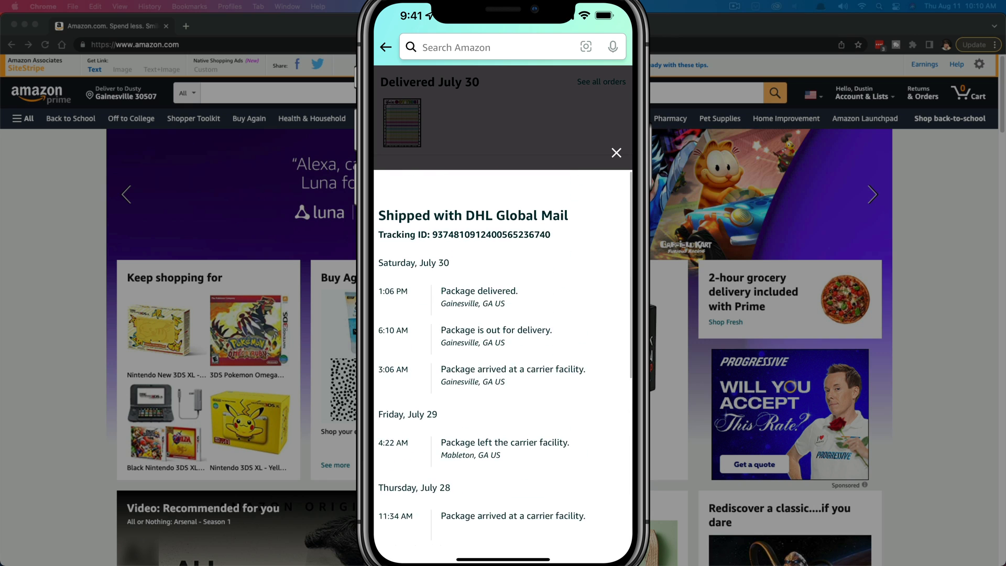
pyautogui.scroll(-3)
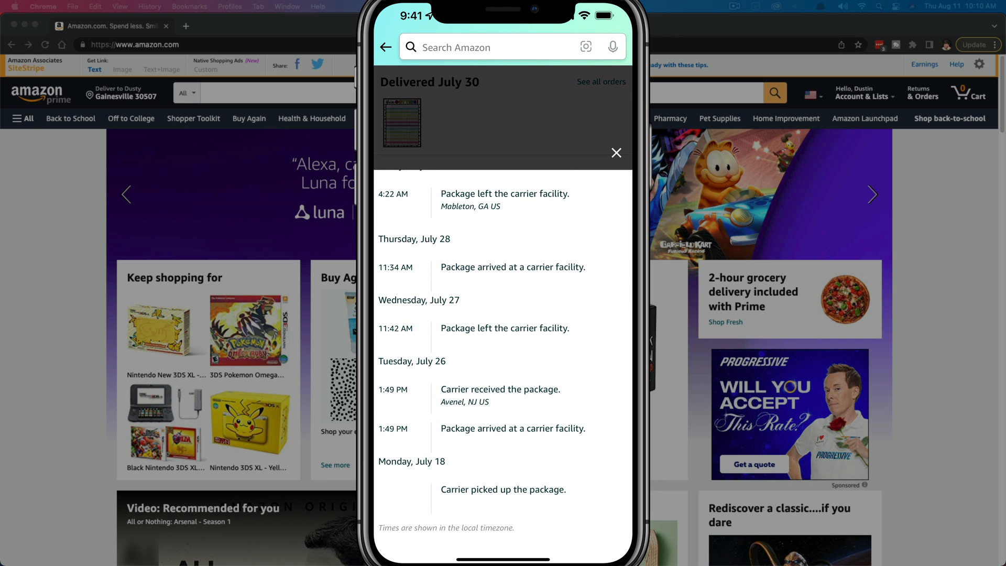
pyautogui.scroll(3)
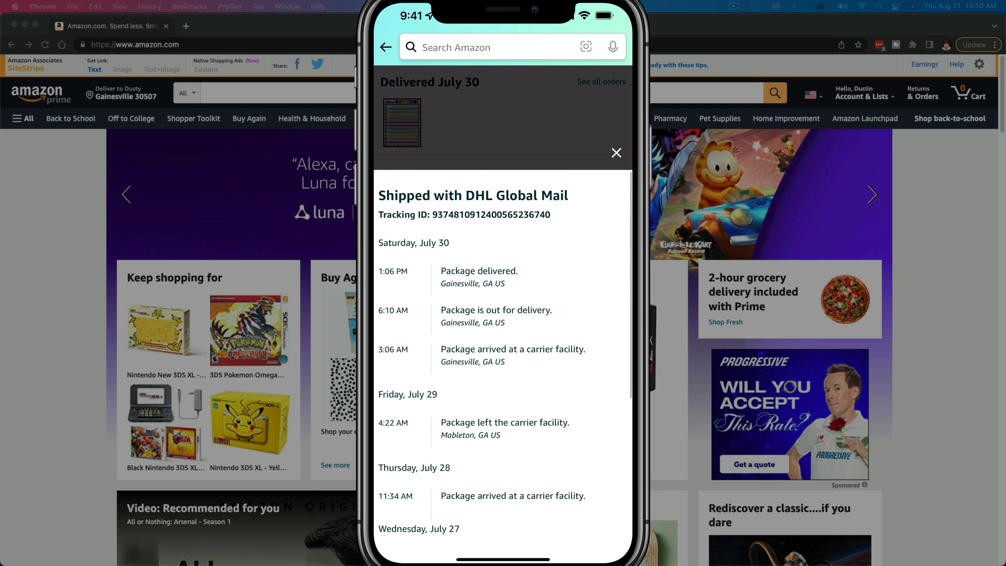
pyautogui.scroll(3)
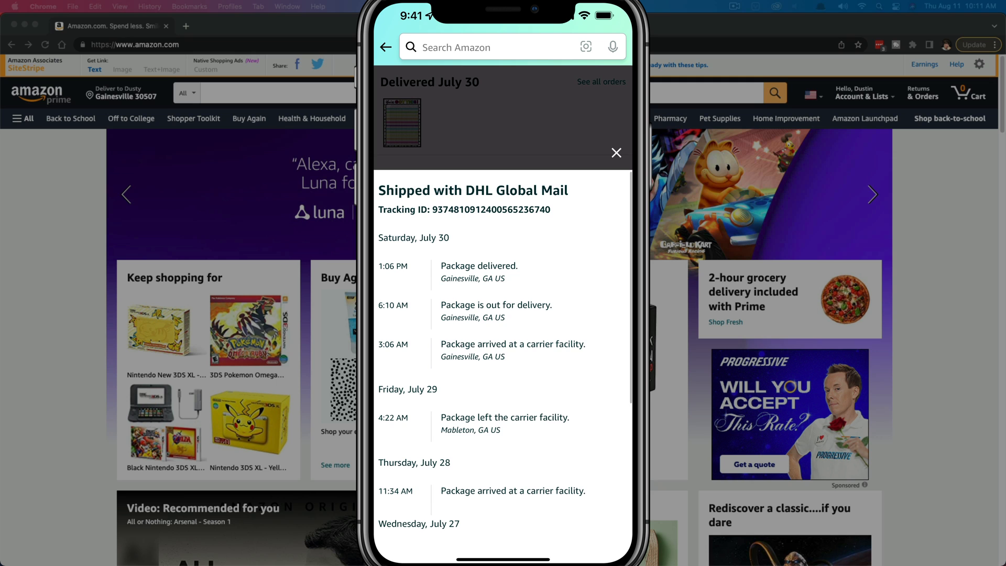
pyautogui.click(616, 153)
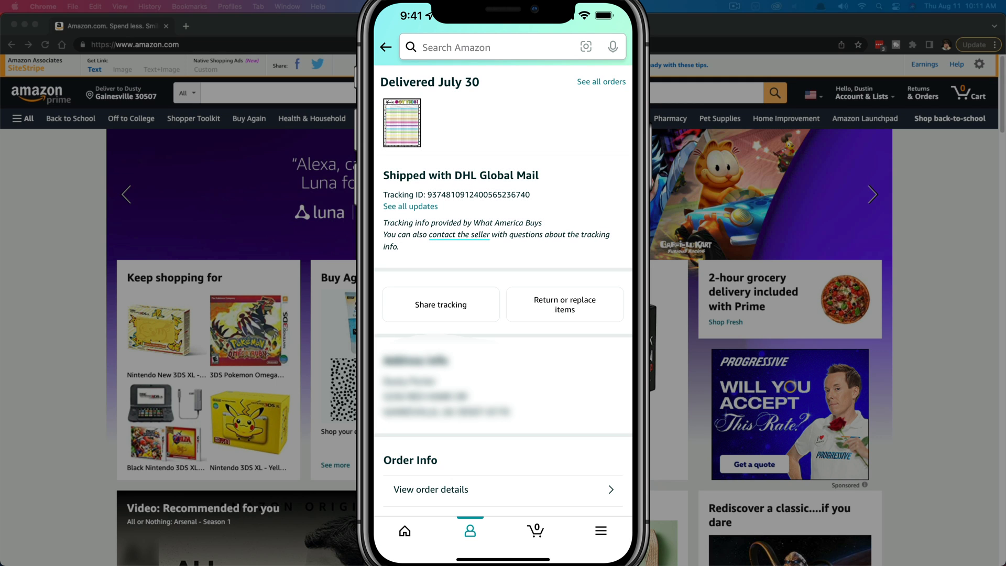
pyautogui.moveTo(305, 105)
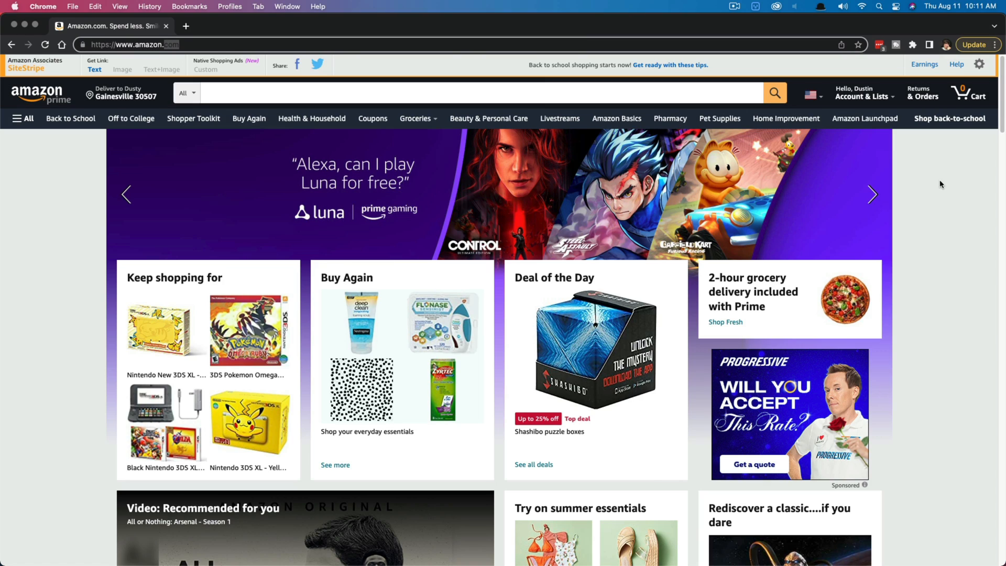
pyautogui.moveTo(769, 186)
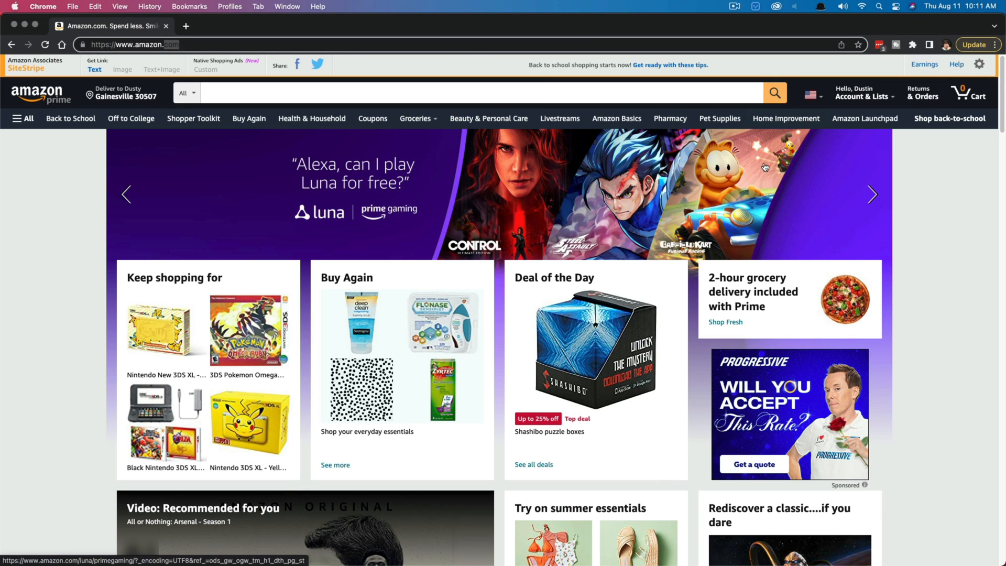
pyautogui.moveTo(922, 92)
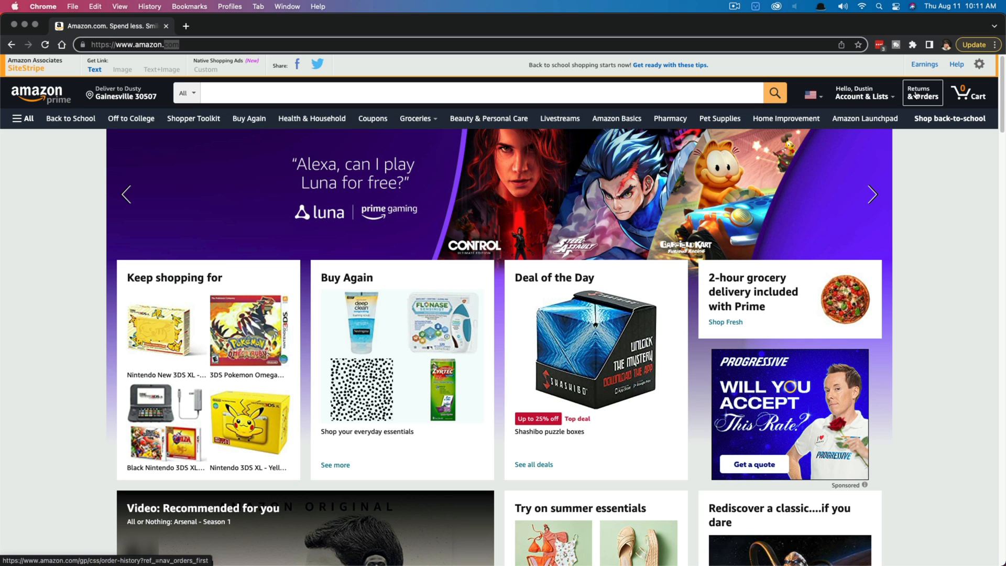
# Go to Returns & Orders from the amazon.com header to load the order history.
pyautogui.click(922, 94)
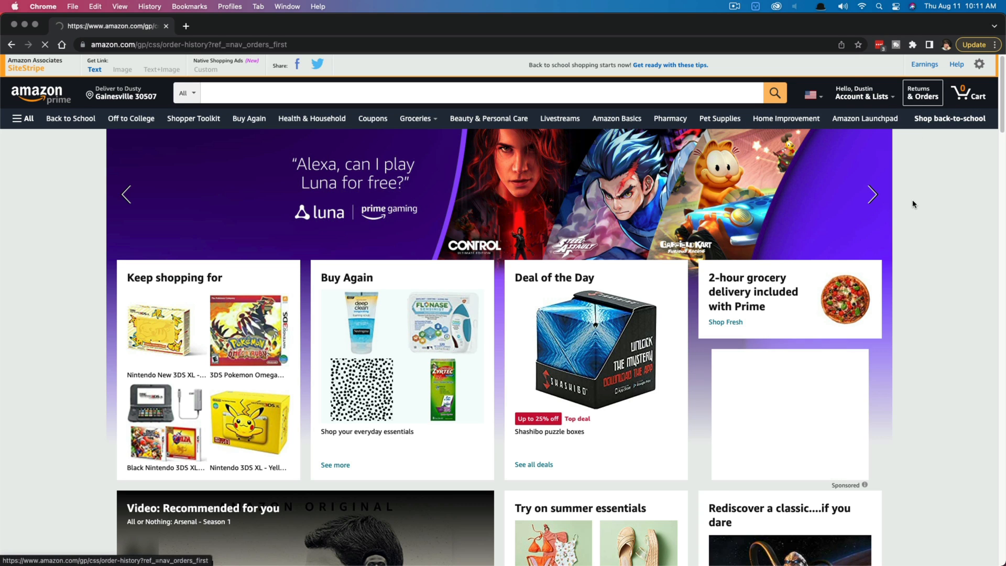
# From Your Orders, track the package for the order delivered August 10.
pyautogui.click(922, 92)
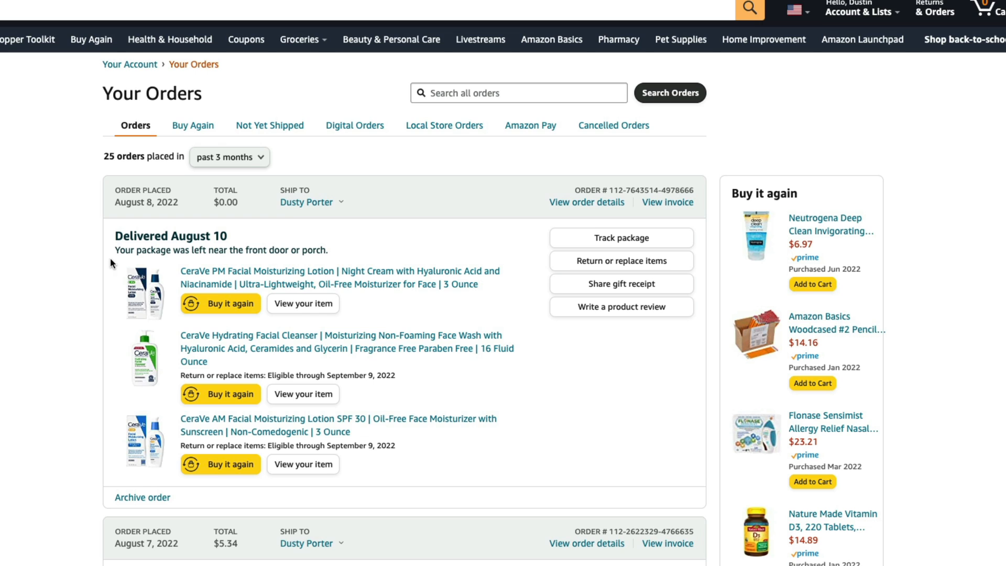
pyautogui.moveTo(8, 324)
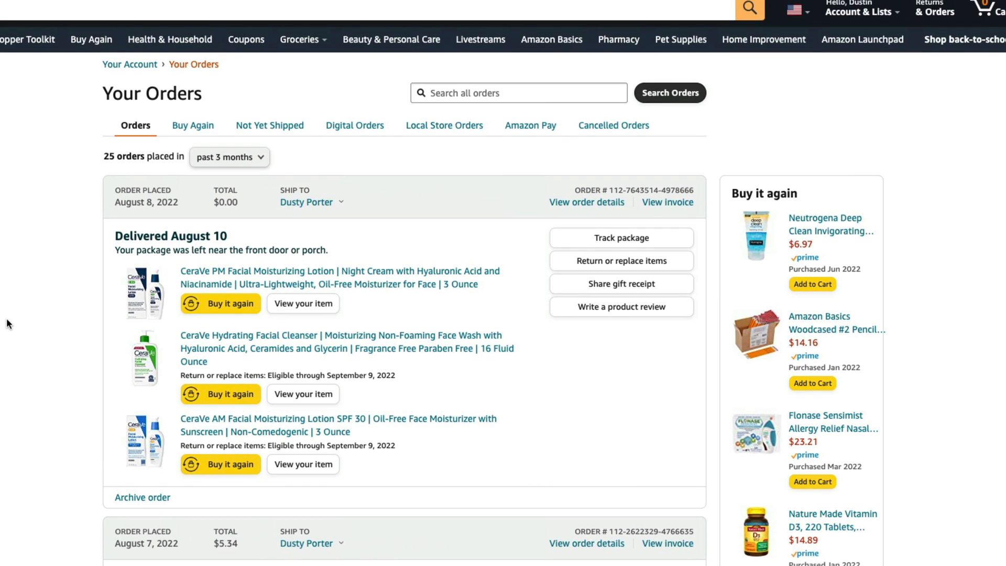
pyautogui.moveTo(620, 238)
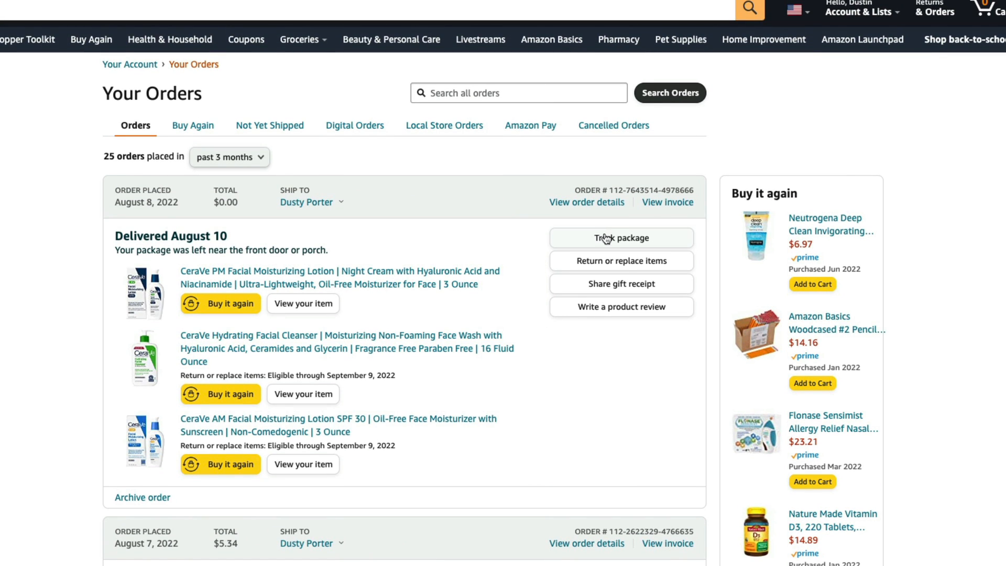
pyautogui.moveTo(620, 238)
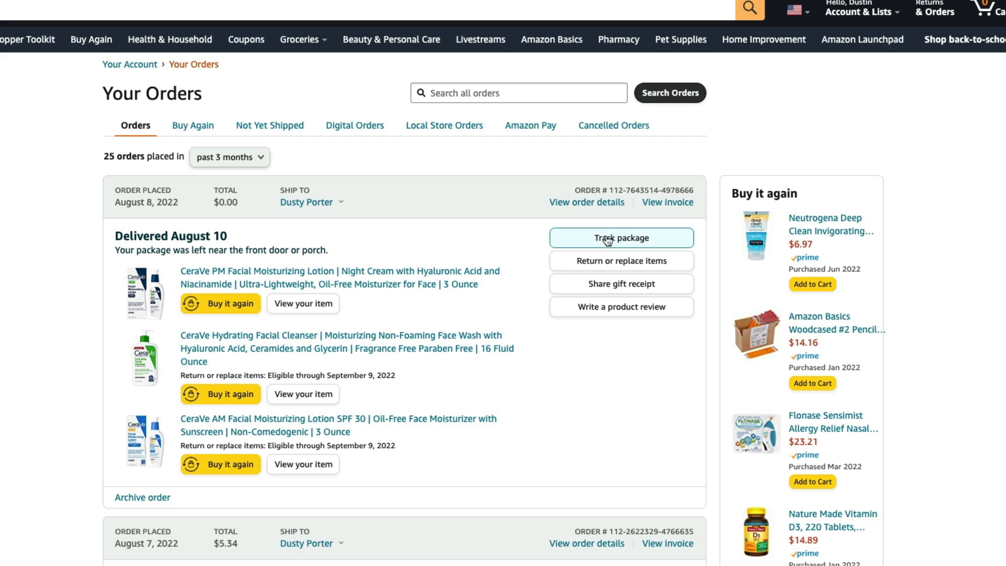
pyautogui.click(621, 238)
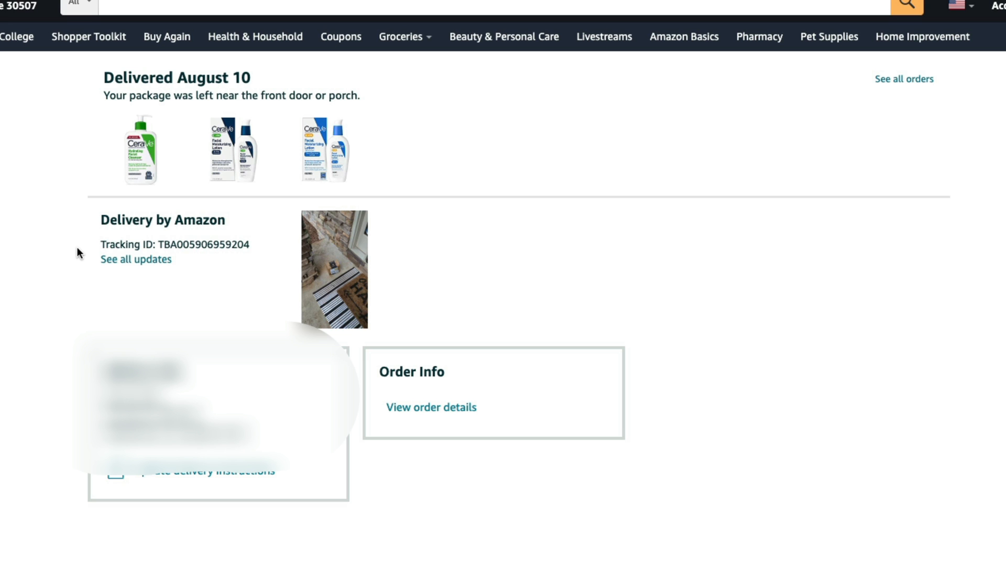
pyautogui.moveTo(135, 259)
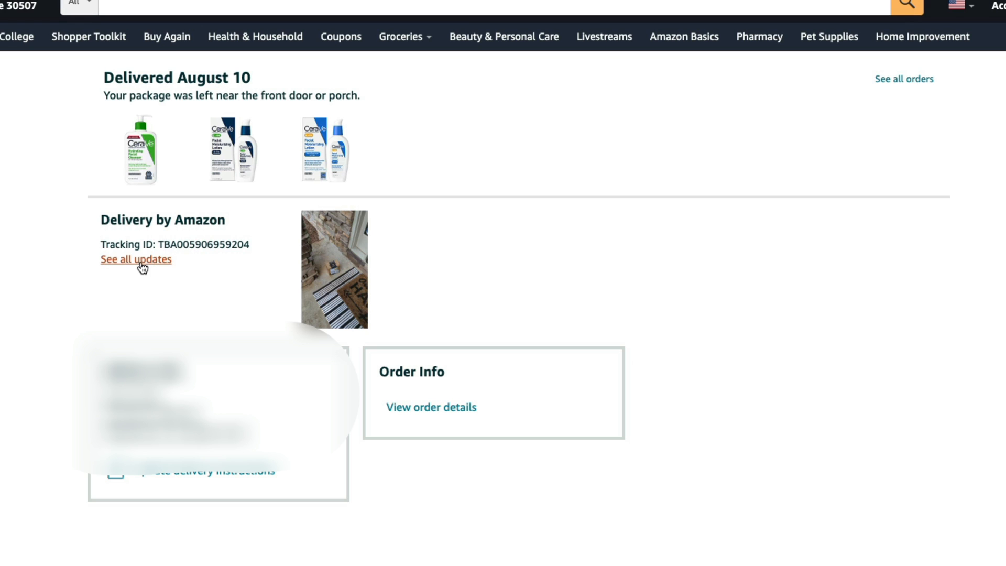
# Review all tracking updates for the August 10 package, then copy its tracking ID.
pyautogui.click(135, 259)
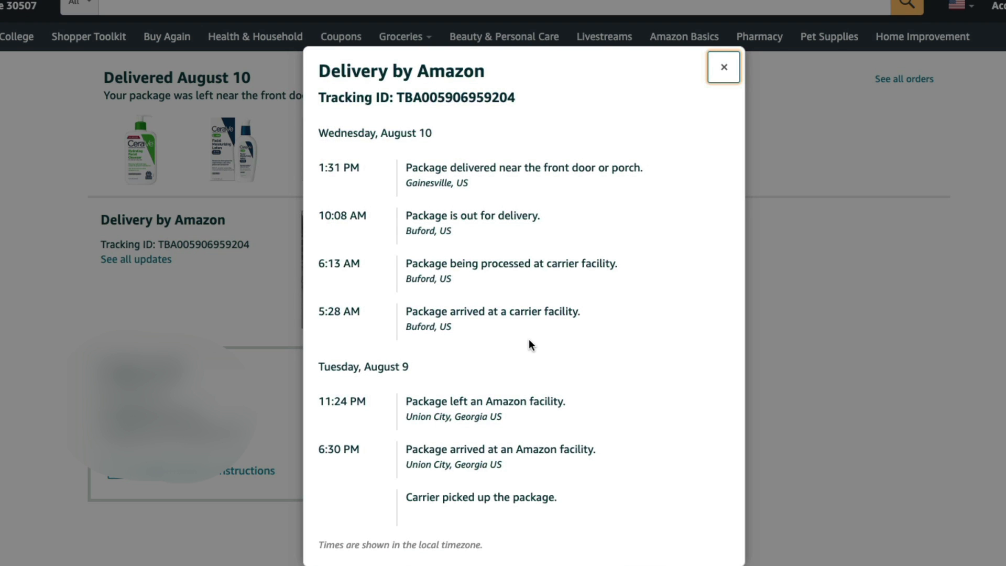
pyautogui.moveTo(458, 266)
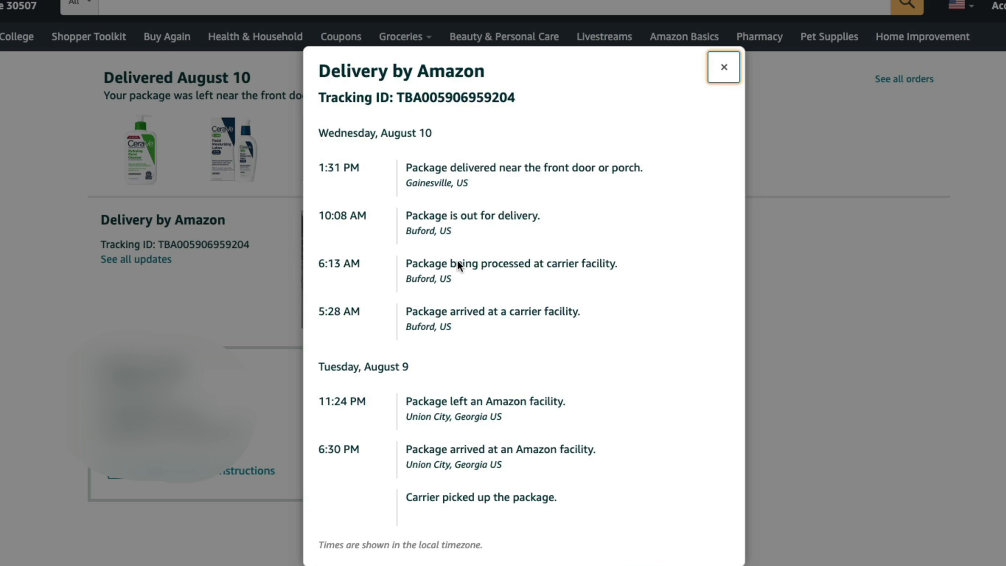
pyautogui.moveTo(411, 273)
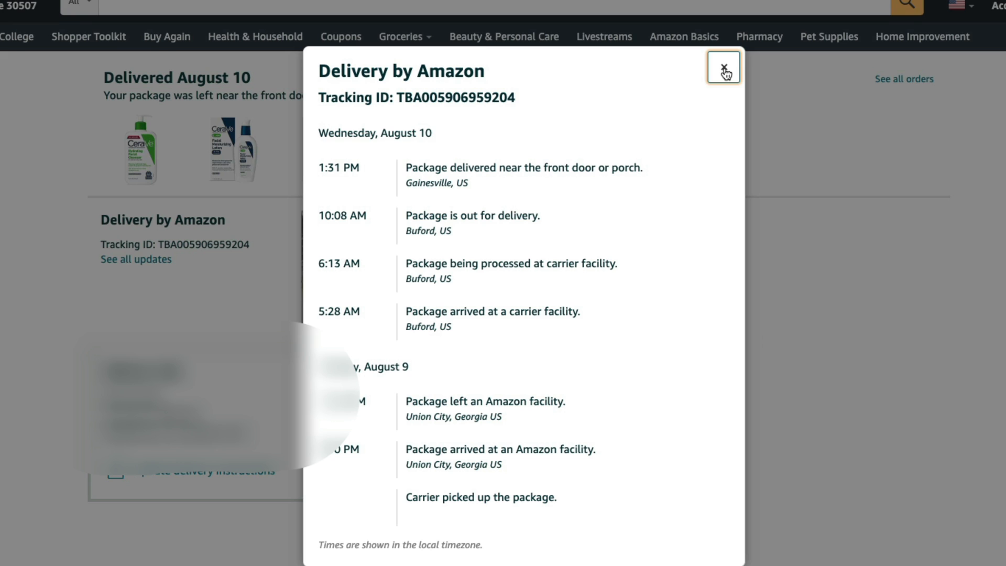
pyautogui.click(723, 67)
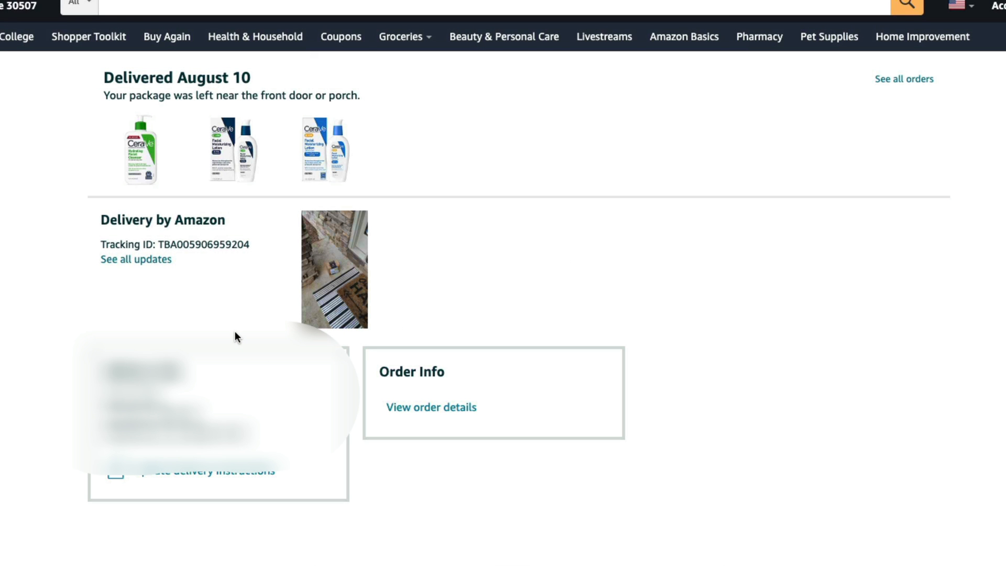
pyautogui.moveTo(171, 137)
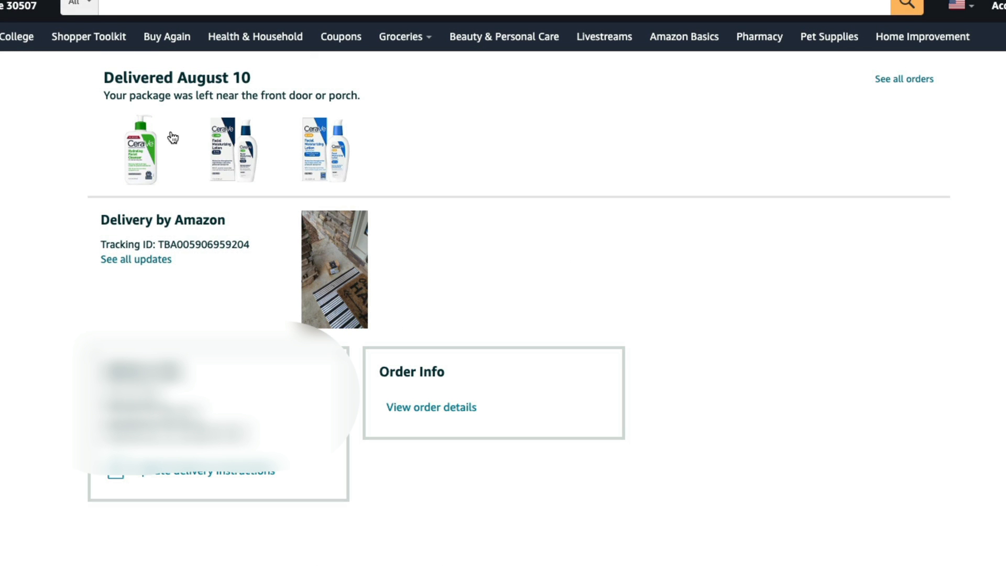
pyautogui.moveTo(156, 220)
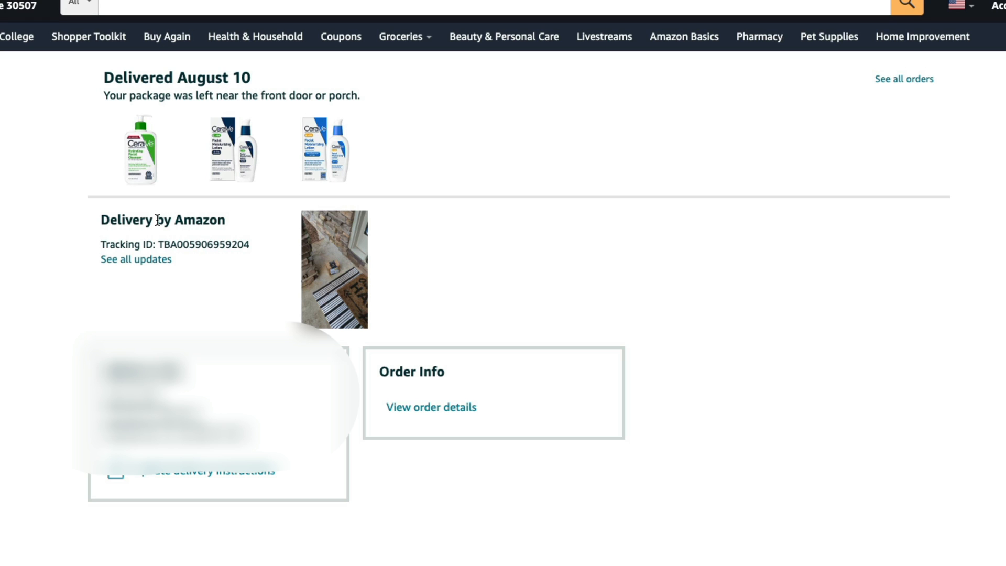
pyautogui.moveTo(161, 245)
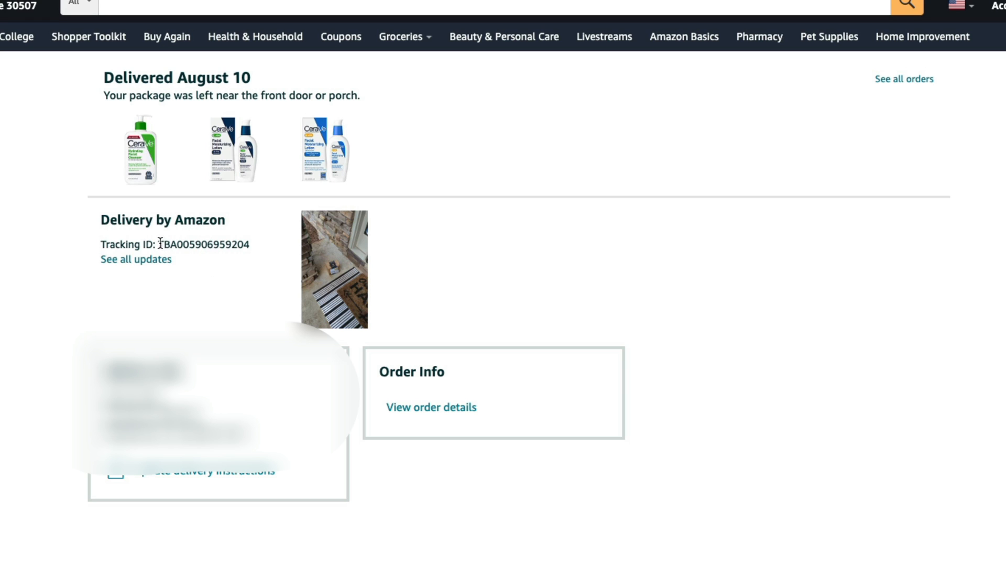
pyautogui.rightClick(204, 245)
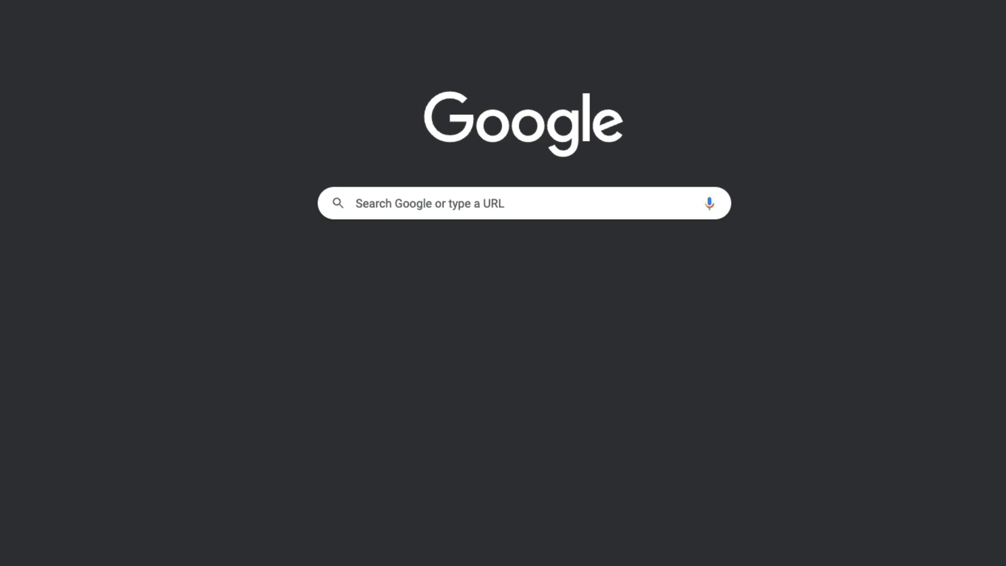
# Search Google for 'UPS Tracking', paste the tracking ID into the tracker, then return to the Amazon order.
pyautogui.write('UPS Tracking')
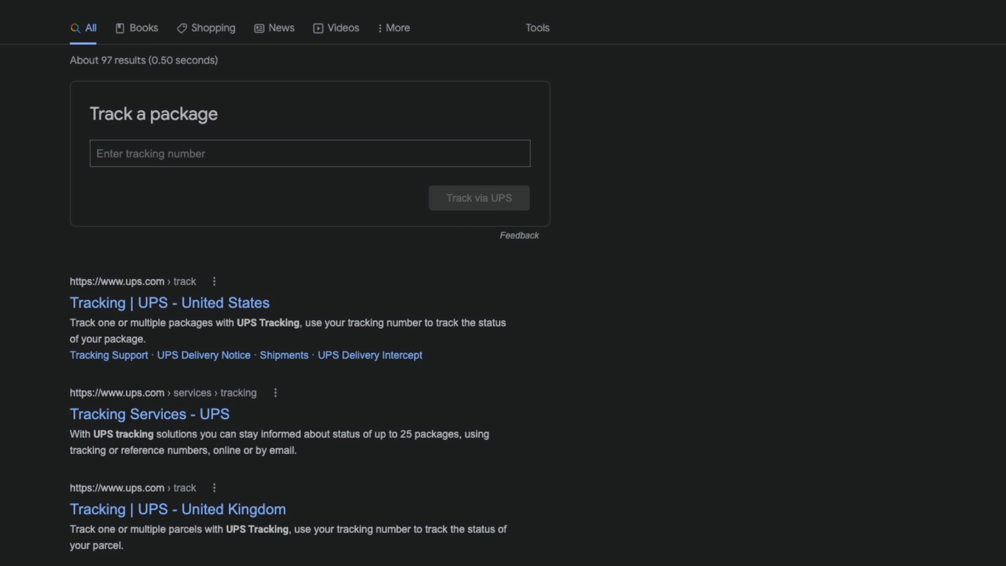
pyautogui.moveTo(161, 71)
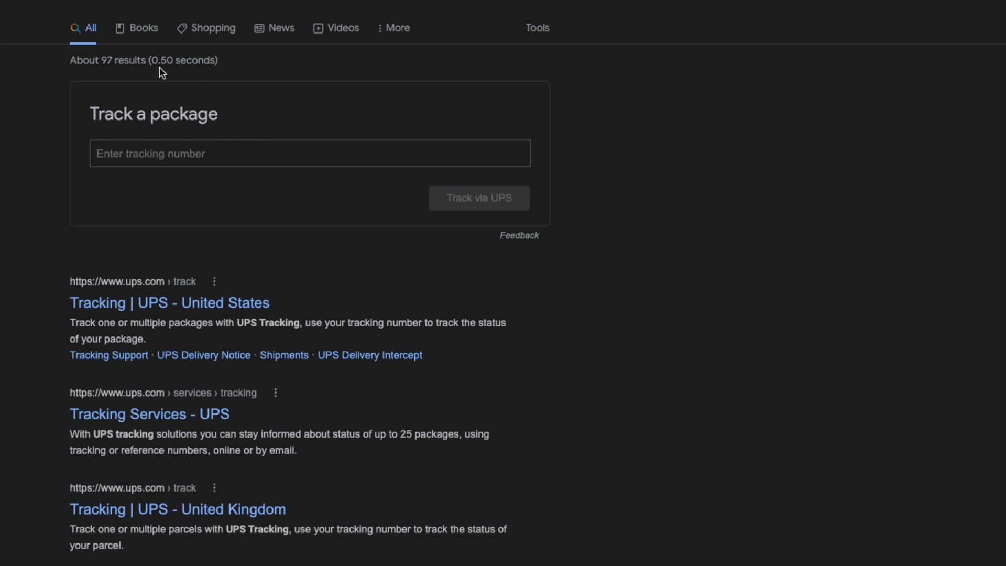
pyautogui.rightClick(193, 153)
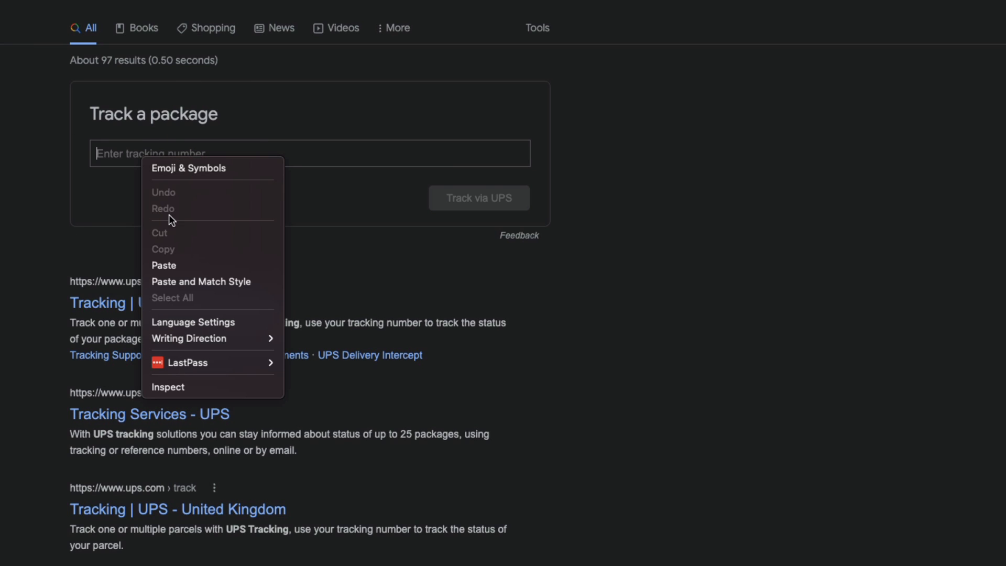
pyautogui.click(164, 265)
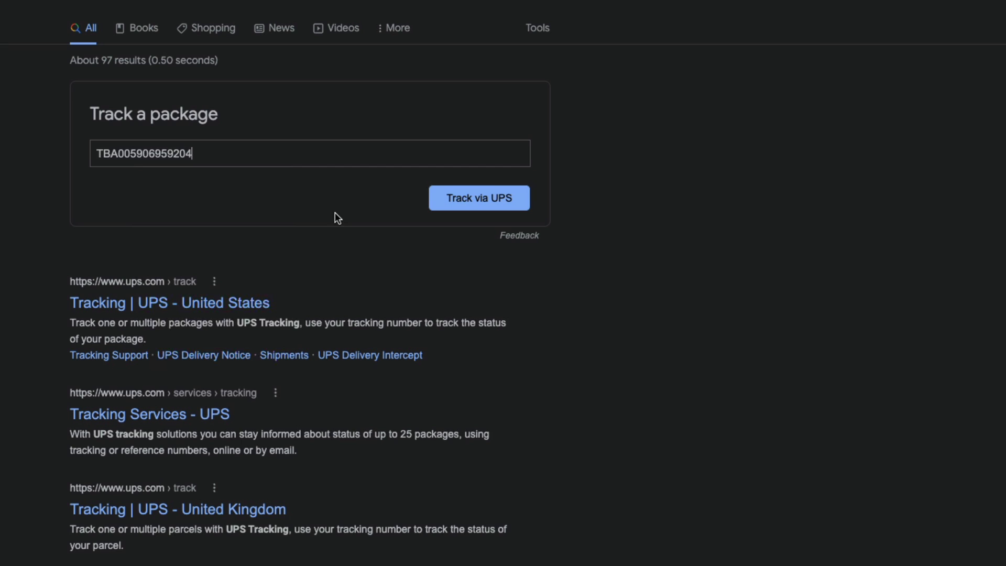
pyautogui.moveTo(277, 105)
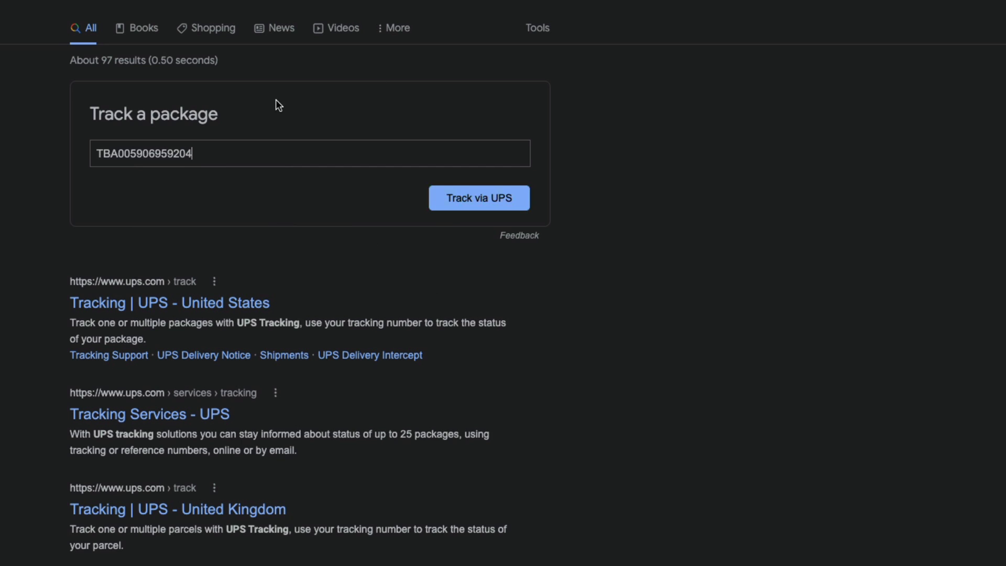
pyautogui.moveTo(45, 276)
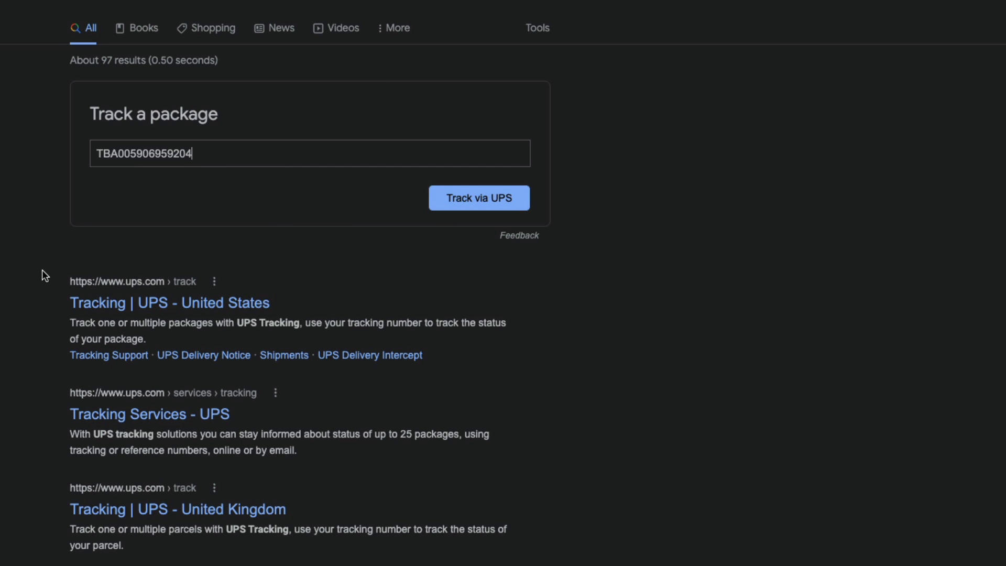
pyautogui.click(479, 198)
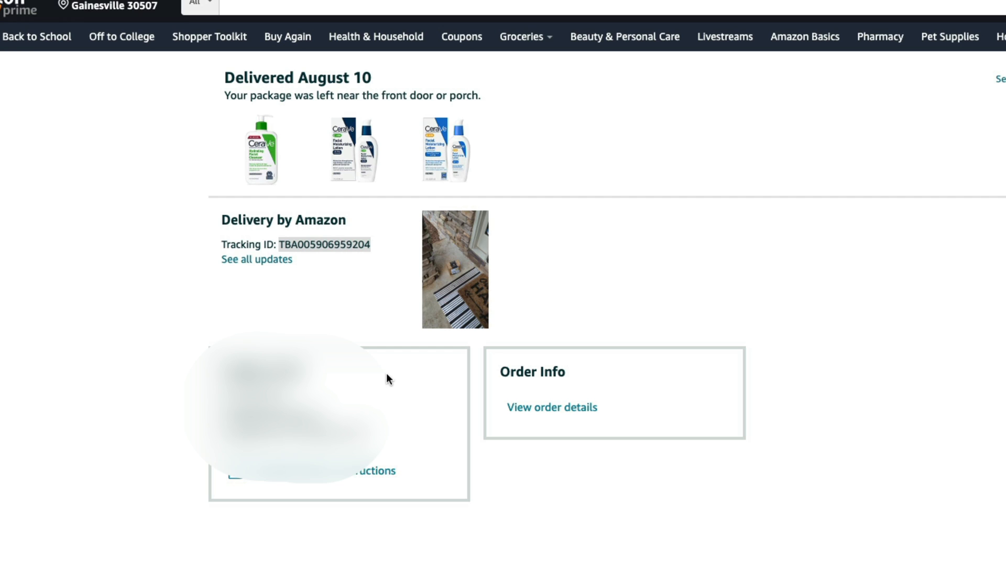
# Reopen the full tracking history for the August 10 package, from carrier pickup to delivery.
pyautogui.click(255, 259)
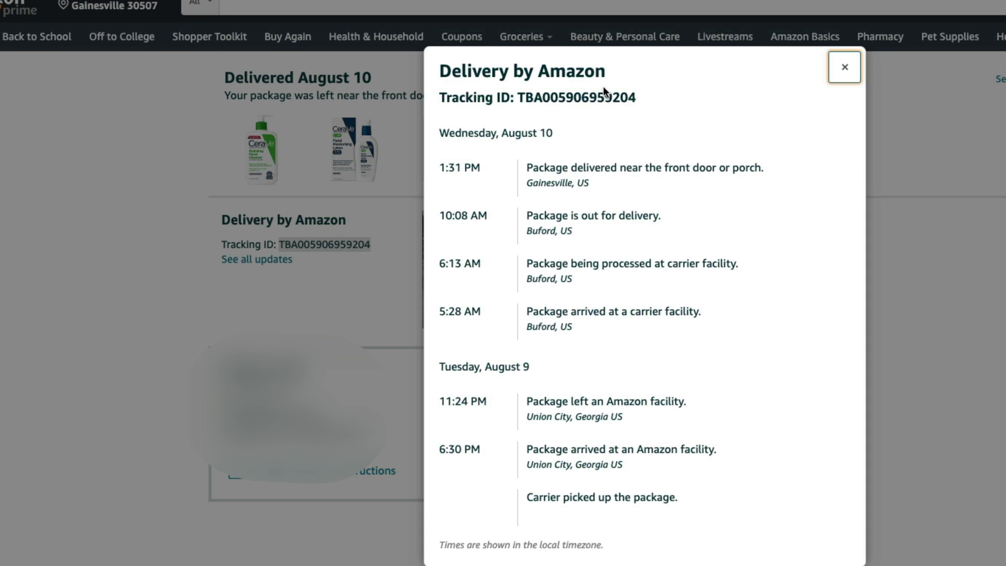
pyautogui.moveTo(710, 179)
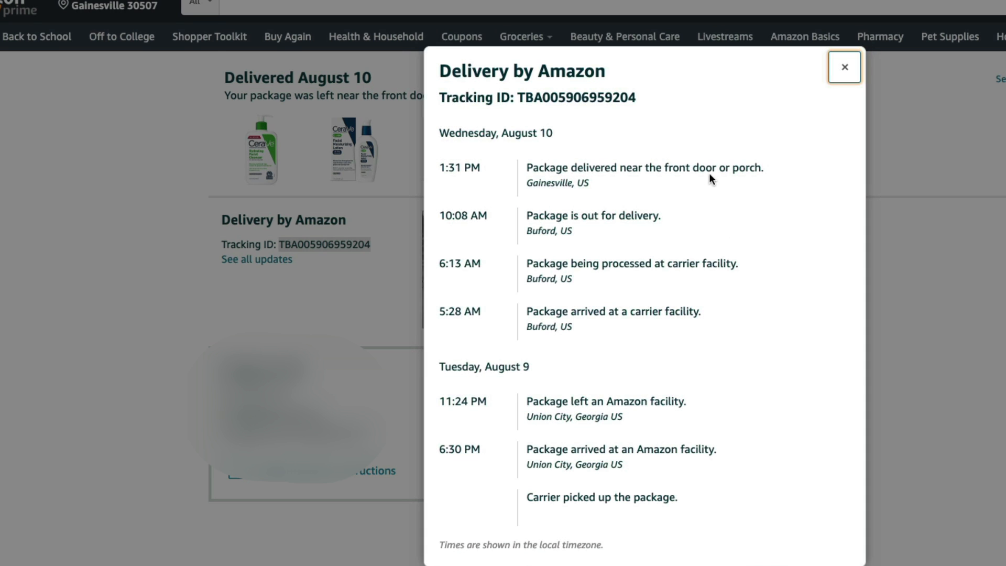
pyautogui.moveTo(693, 187)
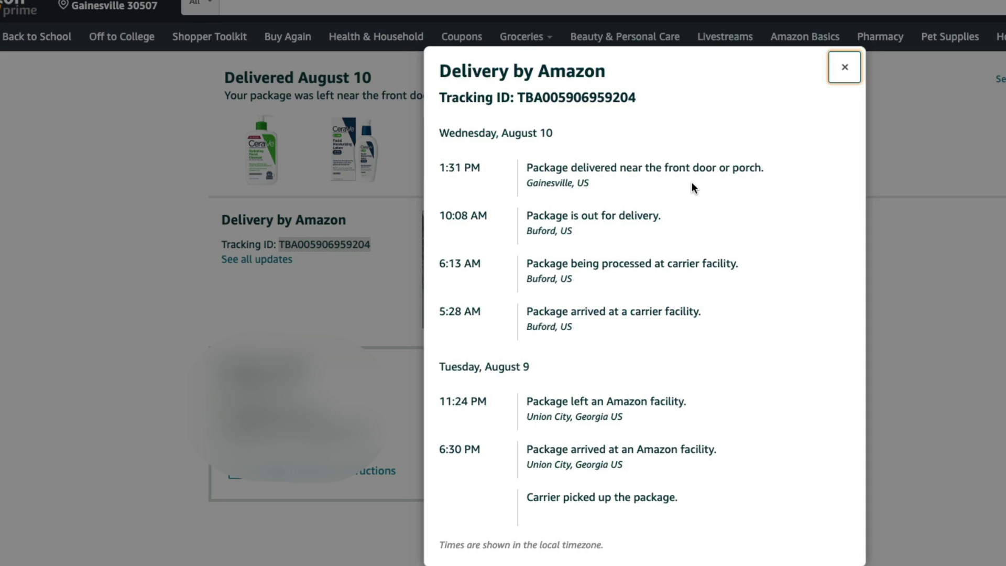